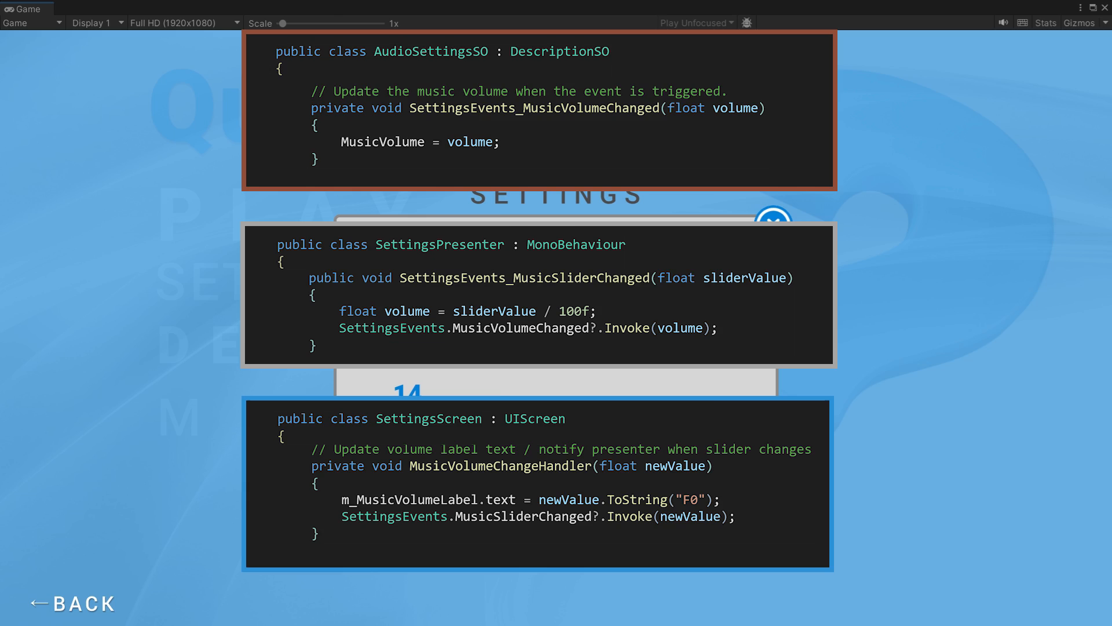
# In RadarModel, add the comment '// Cast ray in direction of sweep to detect targets'.
pyautogui.click(29, 9)
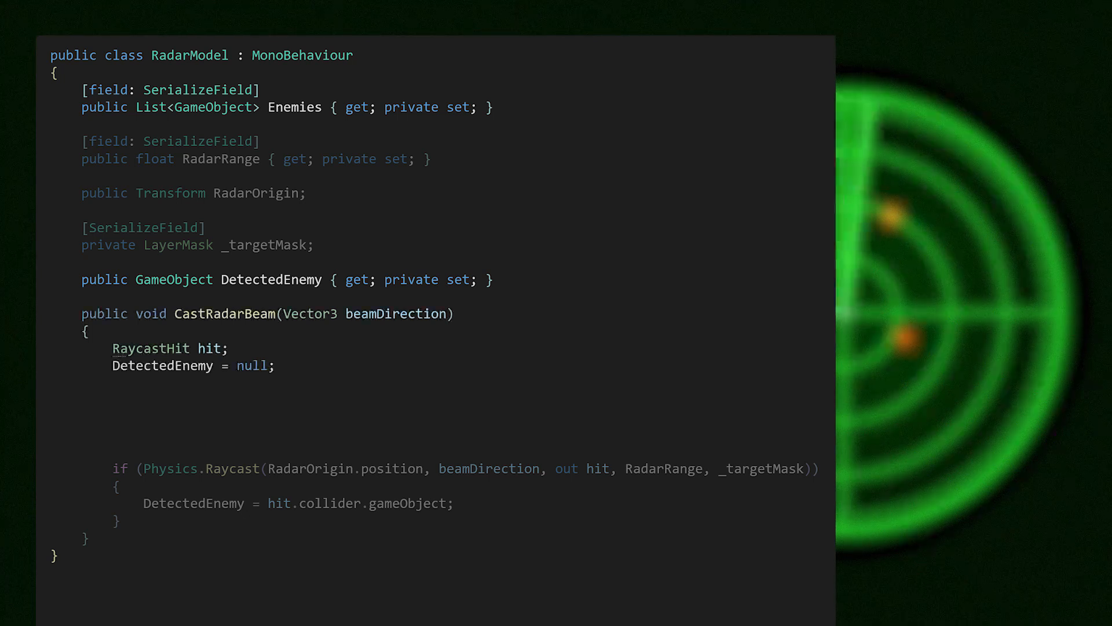
pyautogui.write('// Cast ray in direction of sweep to detect targets')
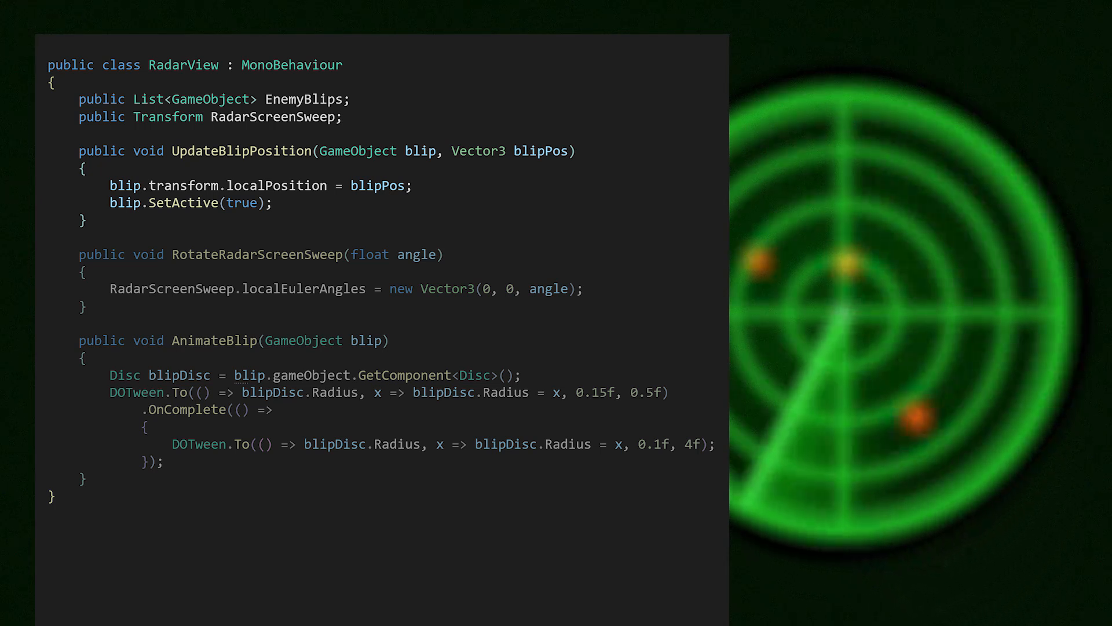
# Open the RadarView script with UpdateBlipPosition, RotateRadarScreenSweep and AnimateBlip.
pyautogui.click(225, 148)
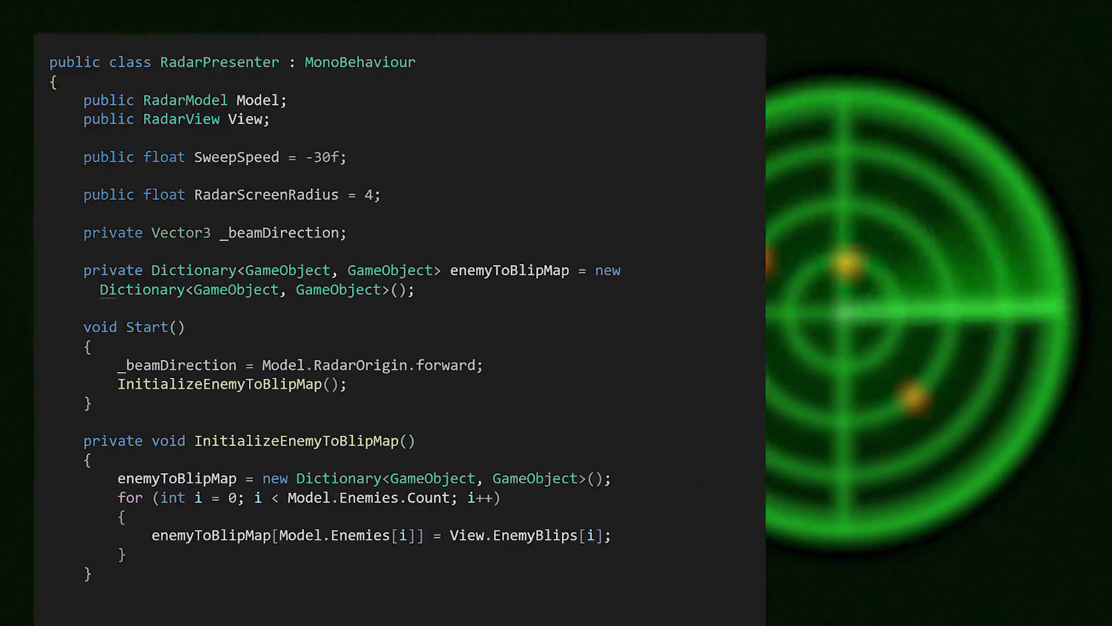
# Review RadarPresenter's Start and InitializeEnemyToBlipMap, then RadarSweep and UpdateAndAnimateBlip.
pyautogui.click(342, 478)
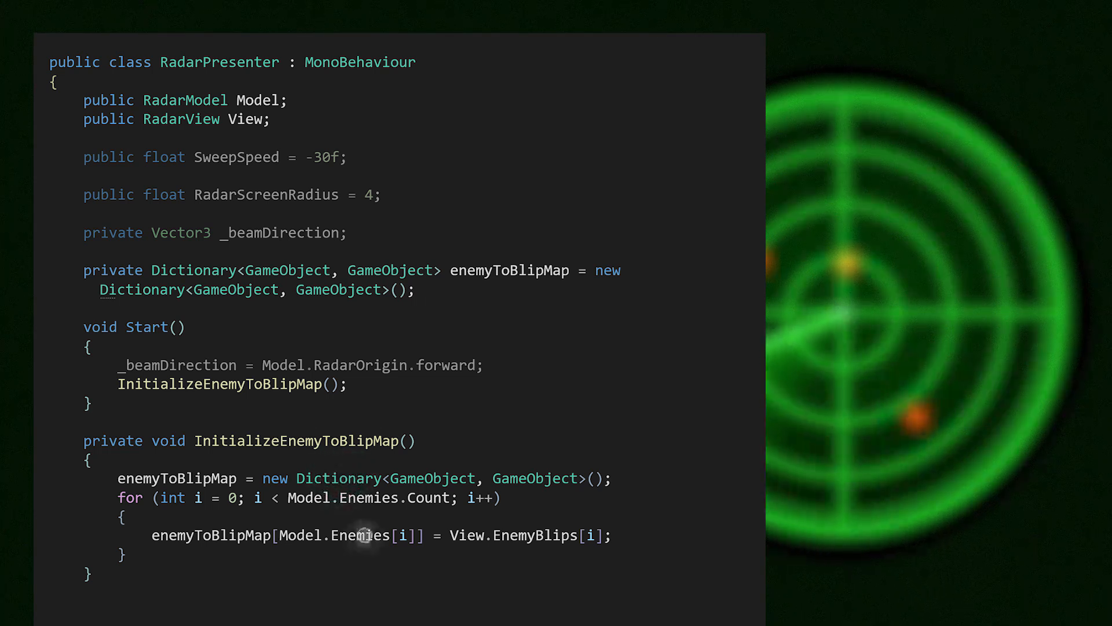
pyautogui.click(545, 535)
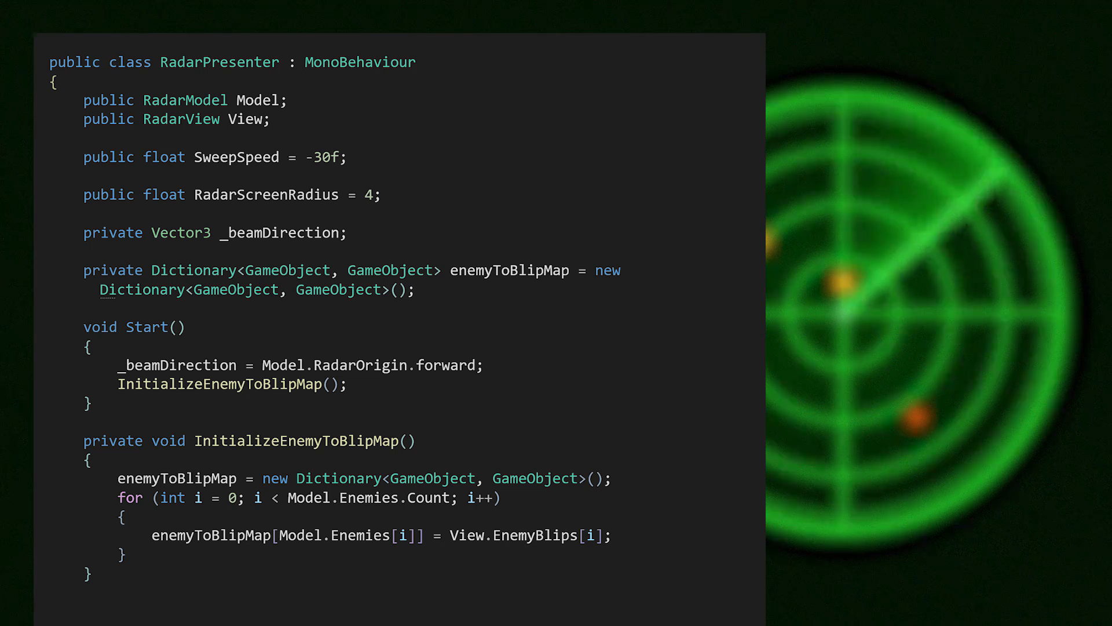
pyautogui.scroll(-3)
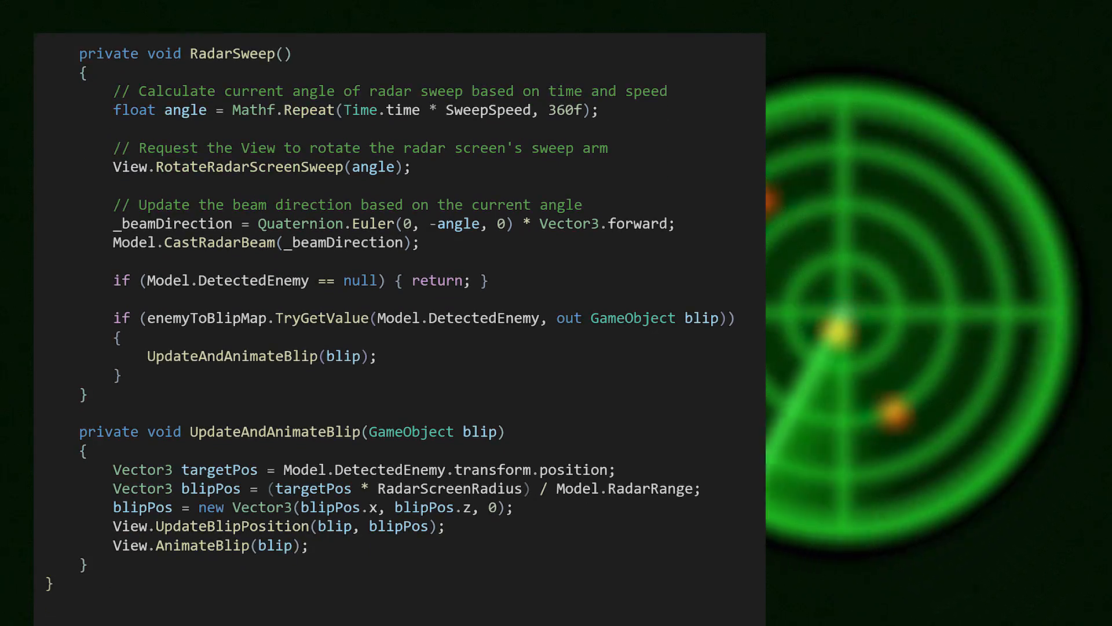
pyautogui.click(479, 318)
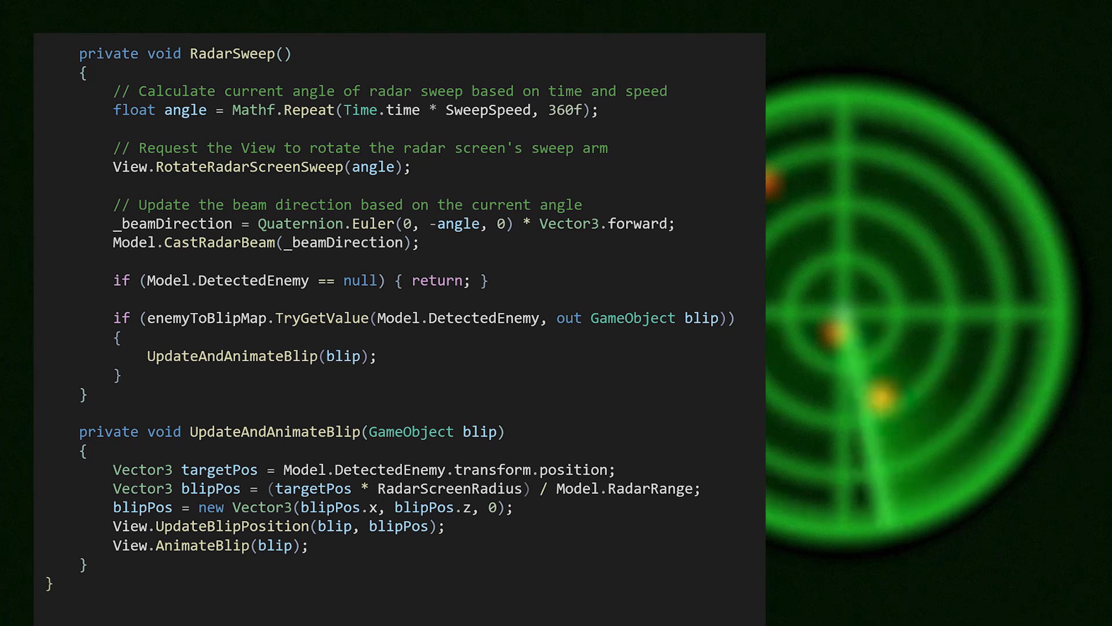
pyautogui.click(206, 553)
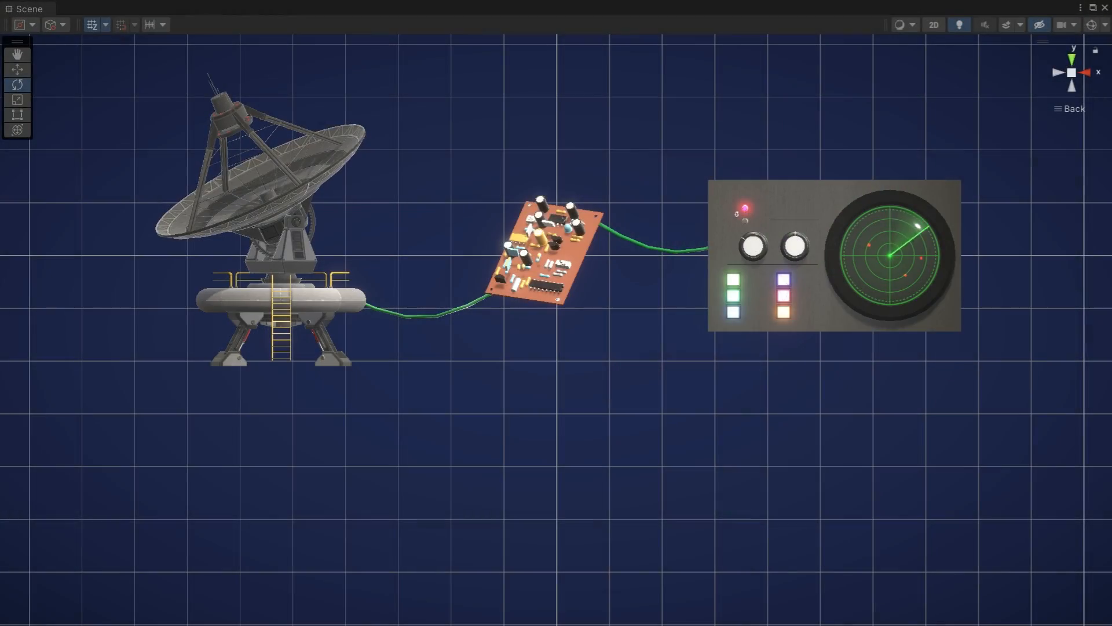
# Show the Scene view with the satellite dish, circuit board and radar console.
pyautogui.click(542, 252)
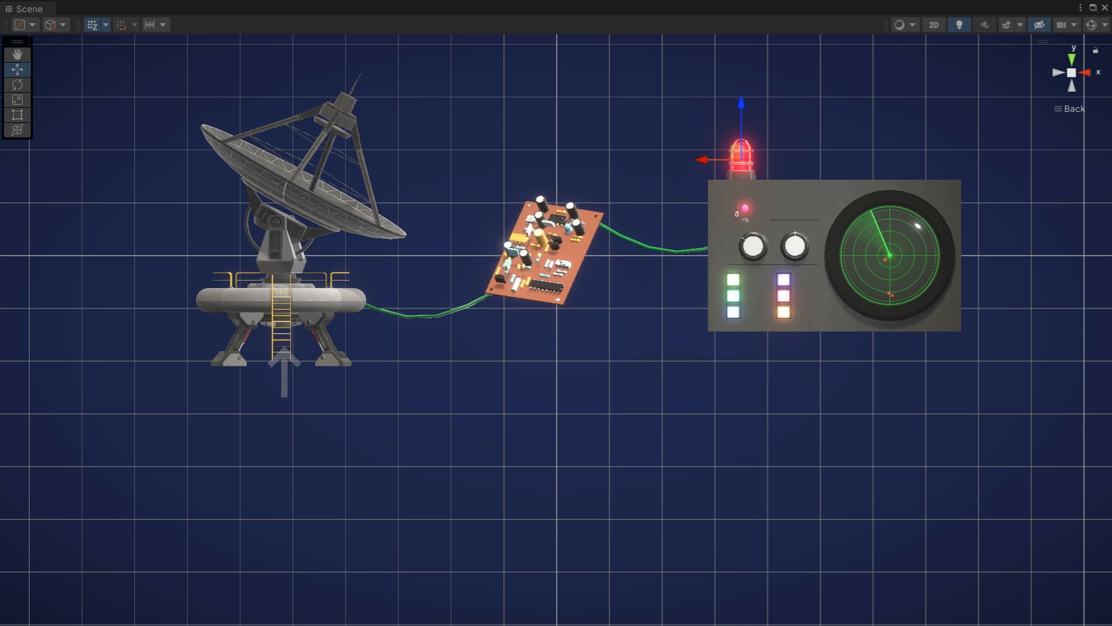
# Place the red alarm light atop the radar console and open QuizU's Asset Store page.
pyautogui.click(296, 197)
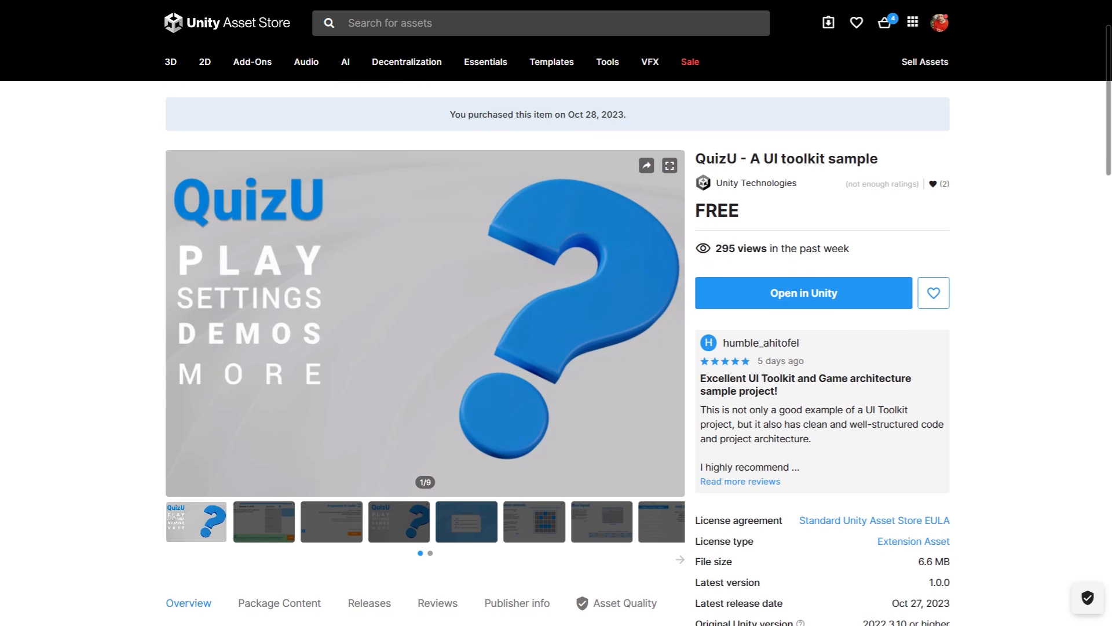
pyautogui.click(802, 292)
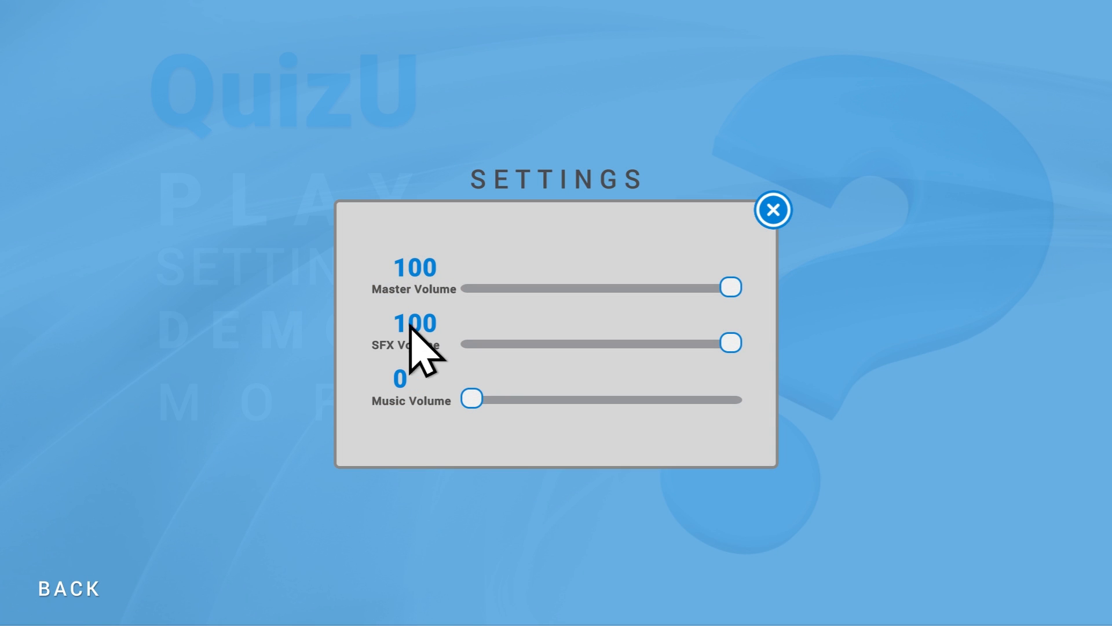
# Drag the Music Volume slider up to about 24, then down to 0.
pyautogui.moveTo(471, 397); pyautogui.dragTo(486, 398)
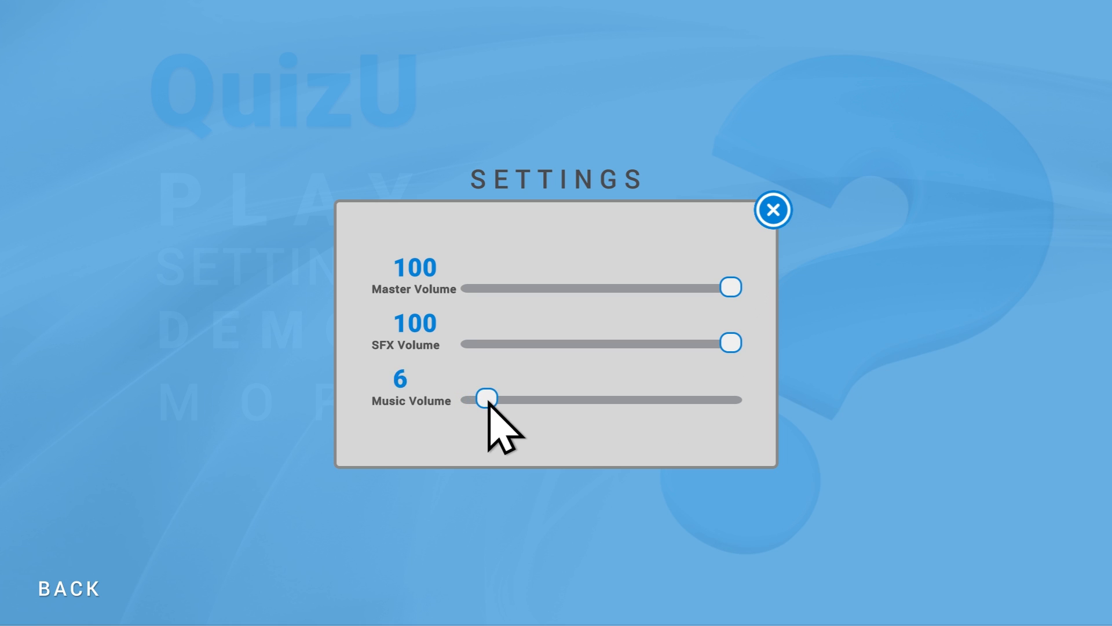
pyautogui.moveTo(487, 398); pyautogui.dragTo(533, 399)
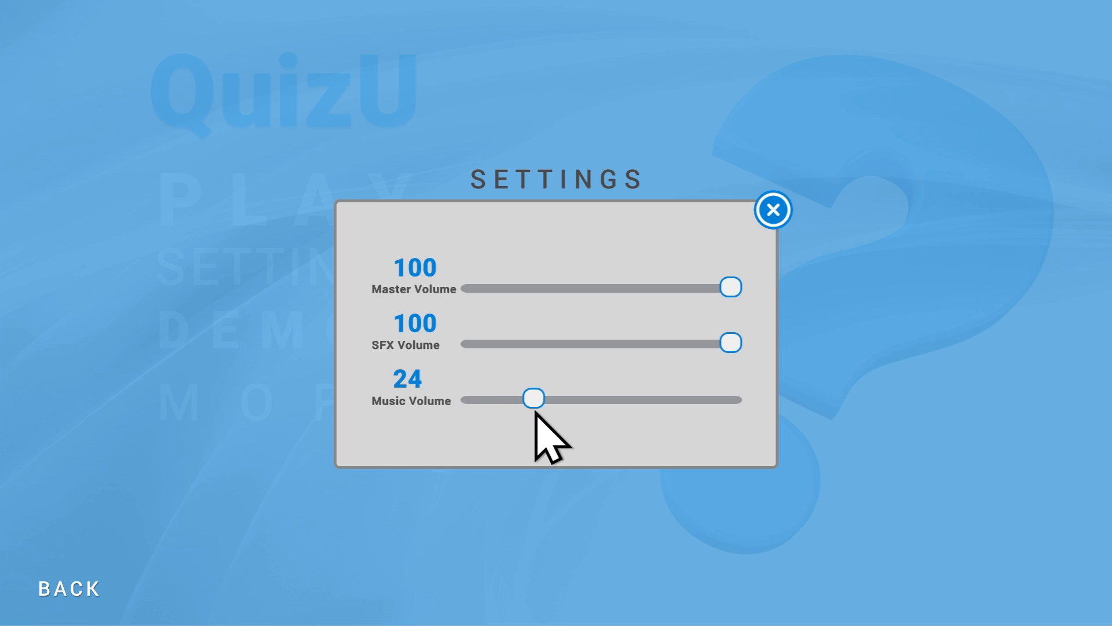
pyautogui.moveTo(534, 398); pyautogui.dragTo(598, 399)
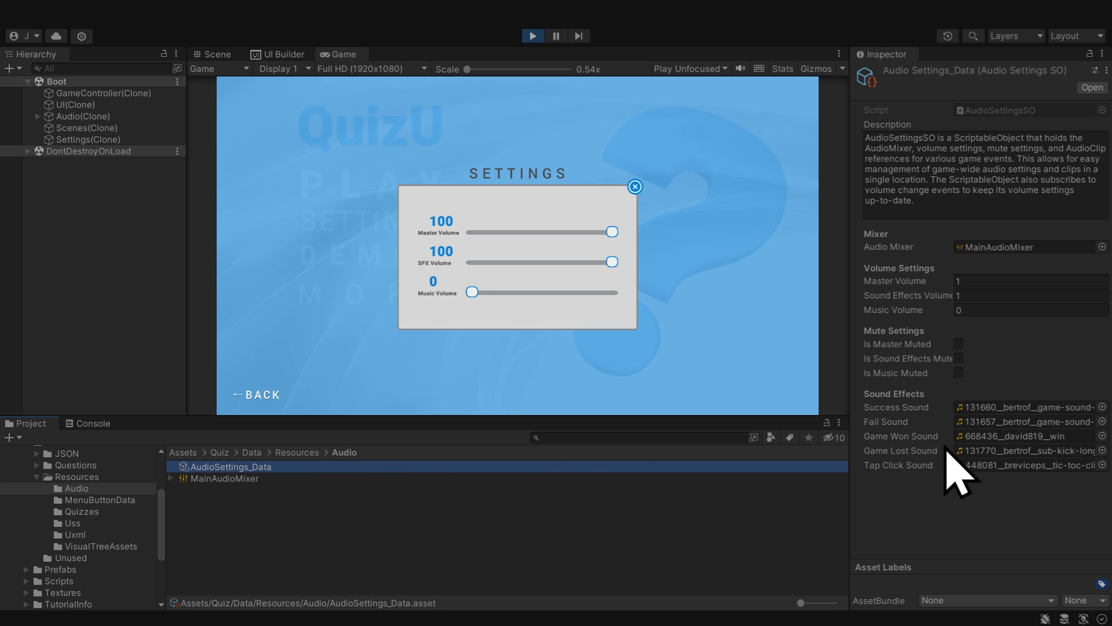
pyautogui.moveTo(945, 287)
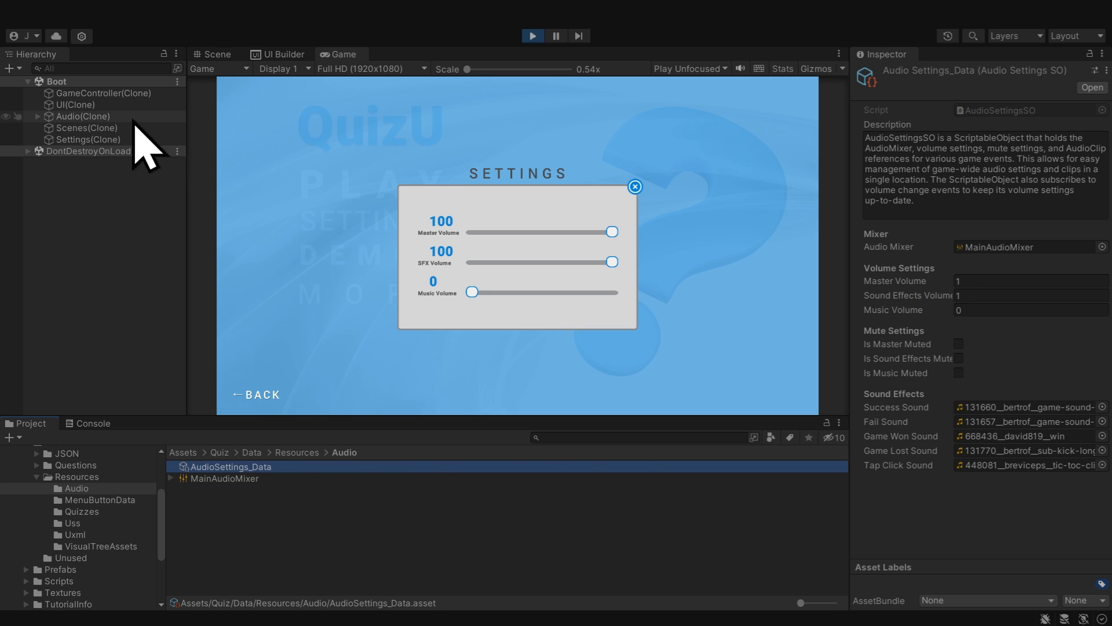
# Open the USS styles demo screen and select the red rounded button example.
pyautogui.click(85, 116)
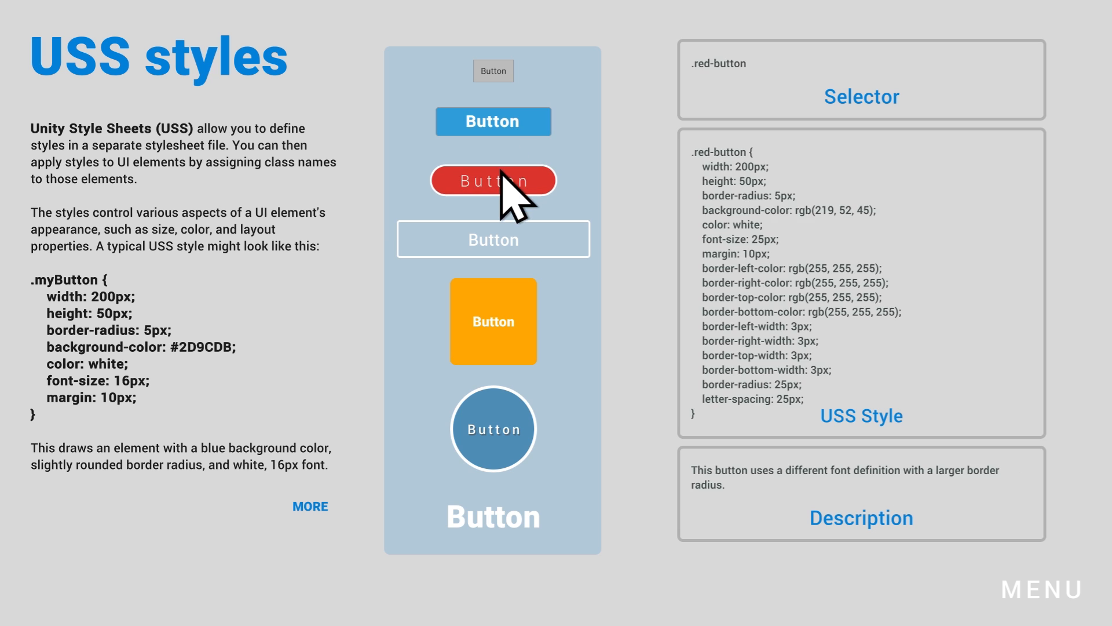
# Open SettingsScreen.cs showing its slider, label and button references and constructor.
pyautogui.click(492, 429)
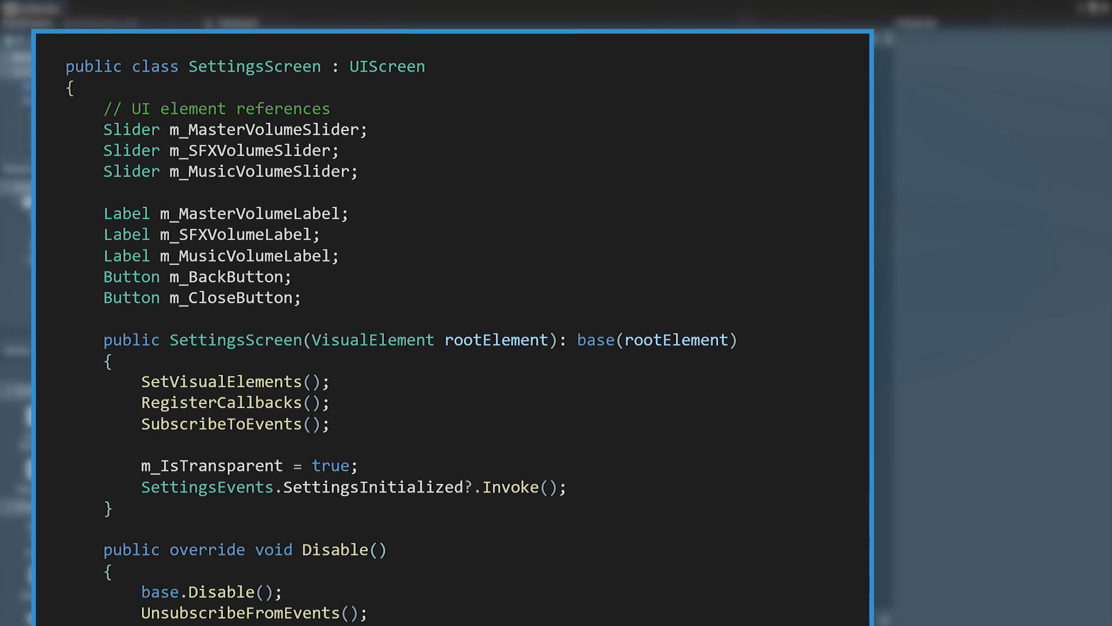
# Return to the Game view with AudioSettings_Data shown in the Inspector.
pyautogui.click(117, 383)
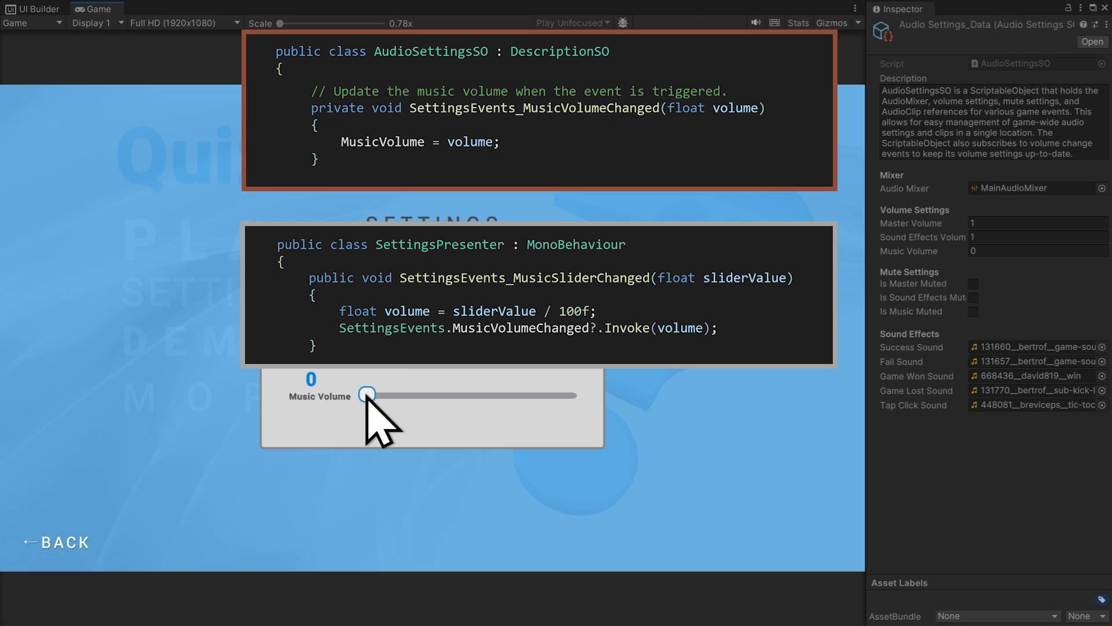
# Drag the Music Volume slider through 10, 30 and 46 up to 60.
pyautogui.moveTo(366, 394); pyautogui.dragTo(389, 394)
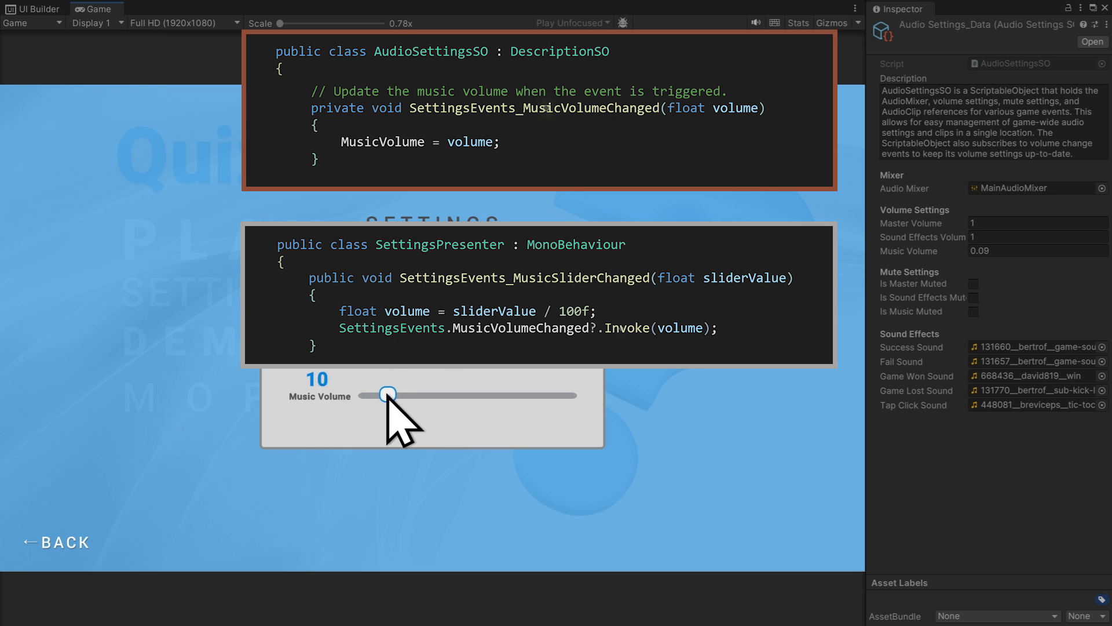
pyautogui.moveTo(388, 395); pyautogui.dragTo(427, 394)
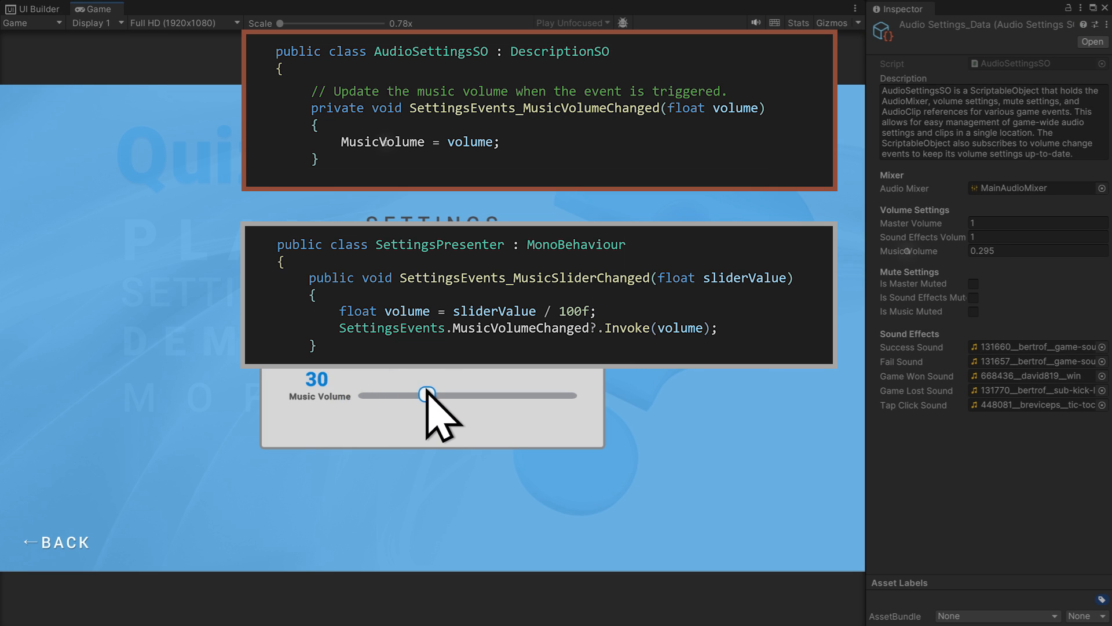
pyautogui.moveTo(427, 394); pyautogui.dragTo(460, 394)
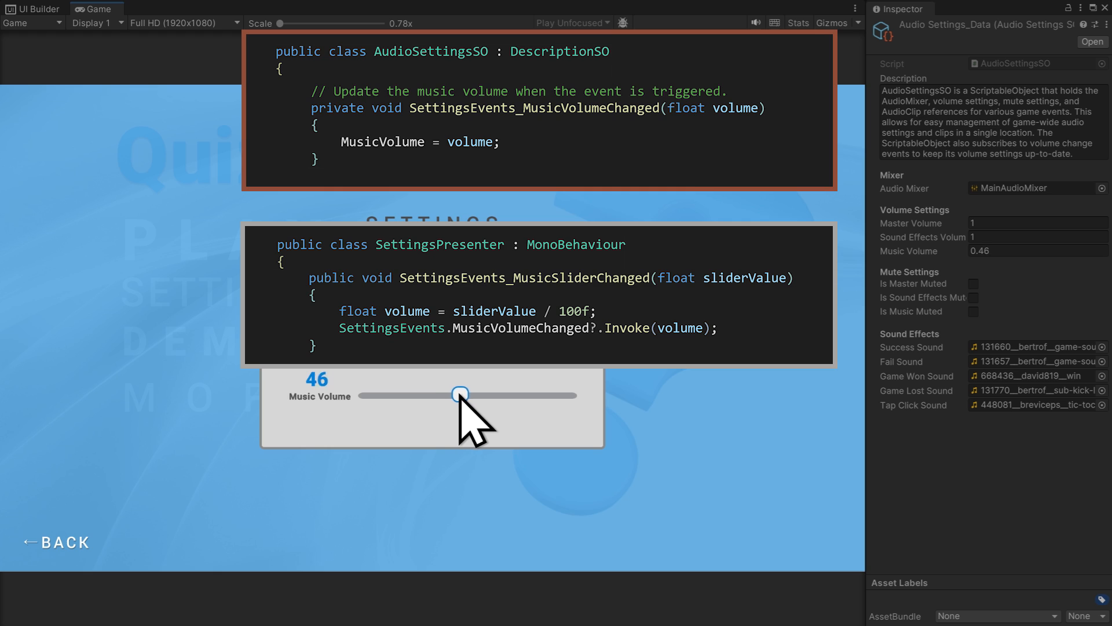
pyautogui.moveTo(460, 395); pyautogui.dragTo(488, 394)
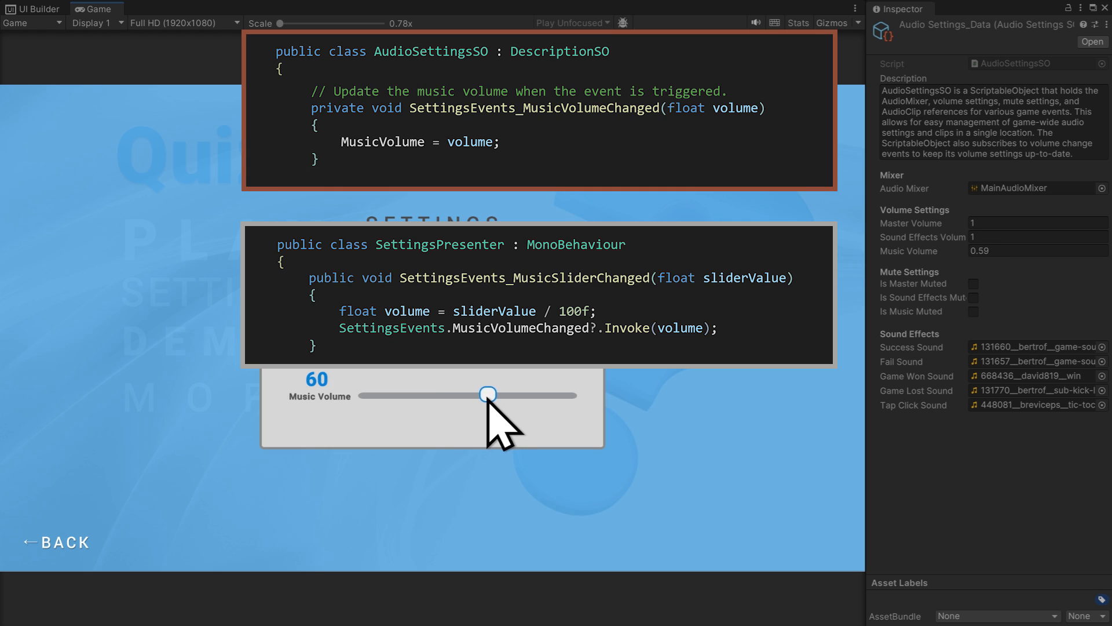
pyautogui.moveTo(488, 394); pyautogui.dragTo(410, 385)
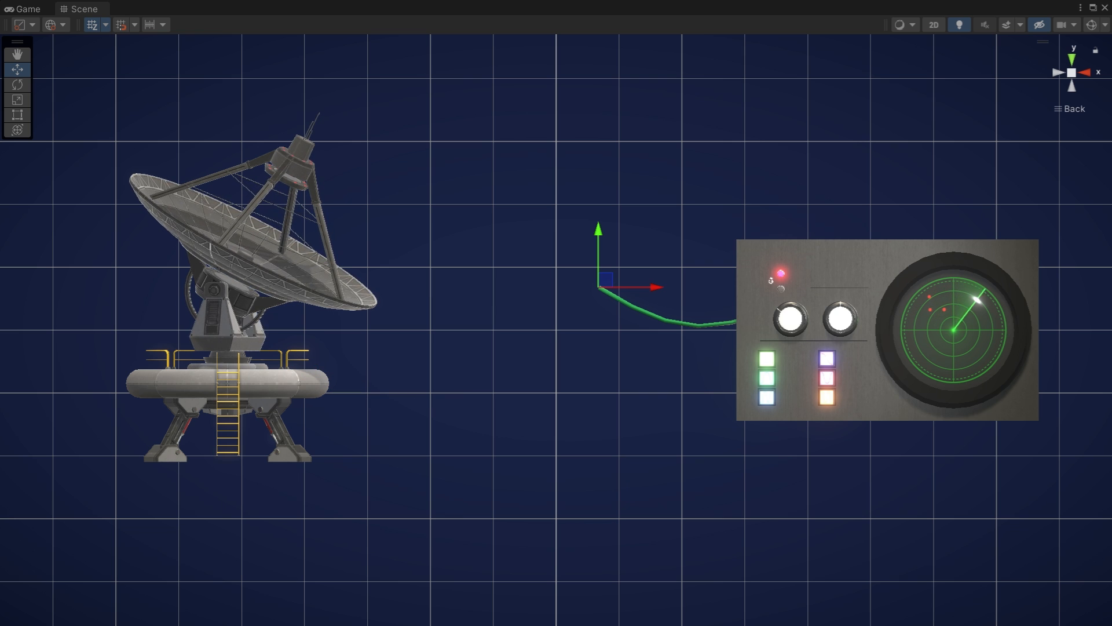
# Drag the green cable's end point onto the satellite dish base with the Move tool.
pyautogui.moveTo(603, 287); pyautogui.dragTo(259, 386)
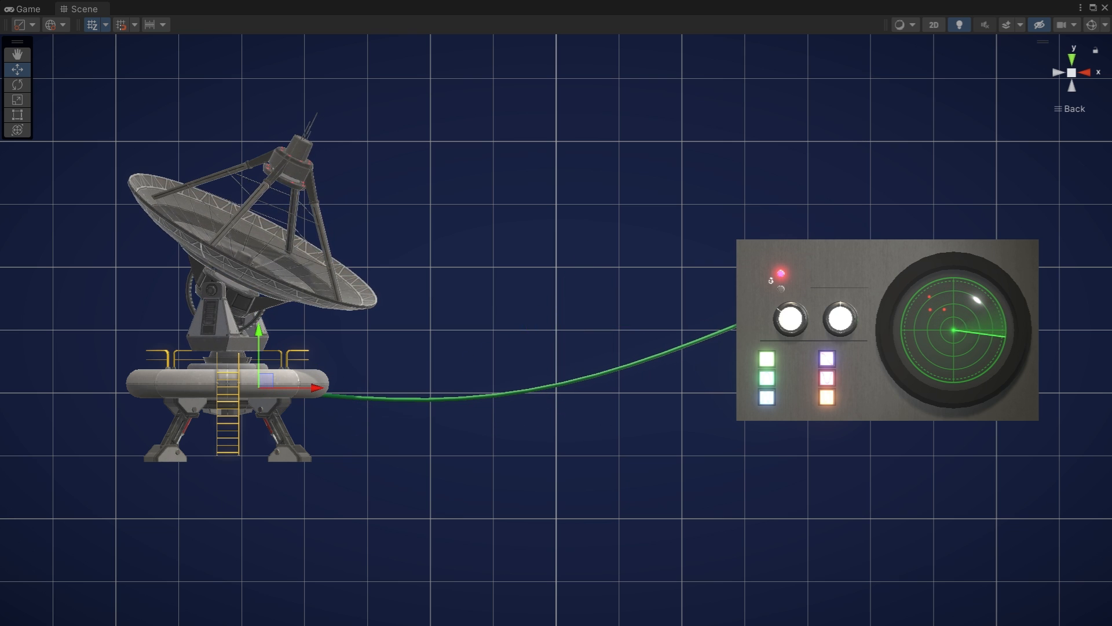